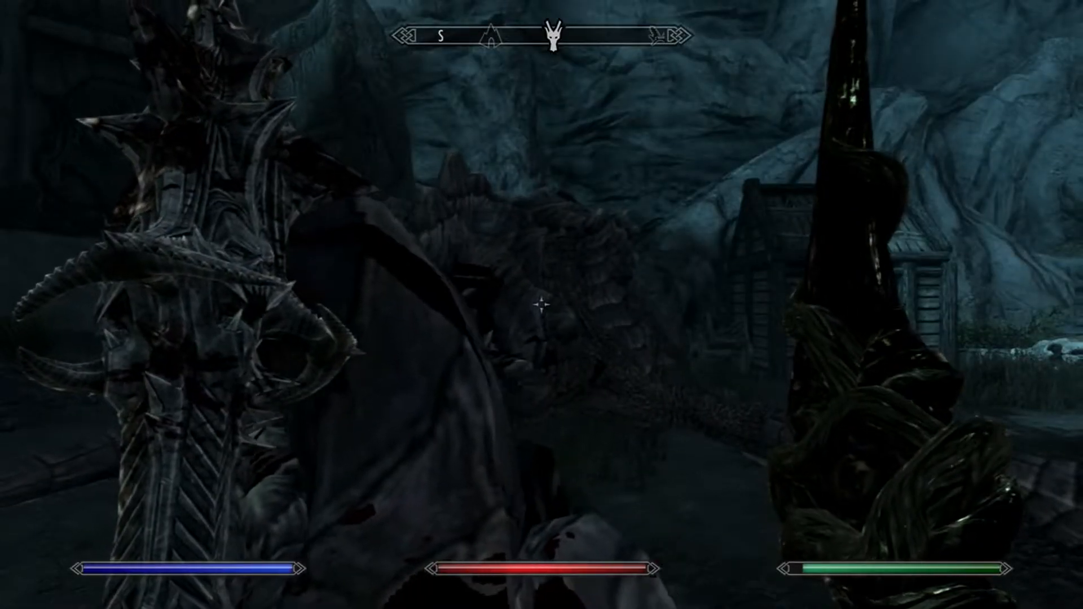
Switch the camera to third-person so the character and summoned creature are visible
key("T")
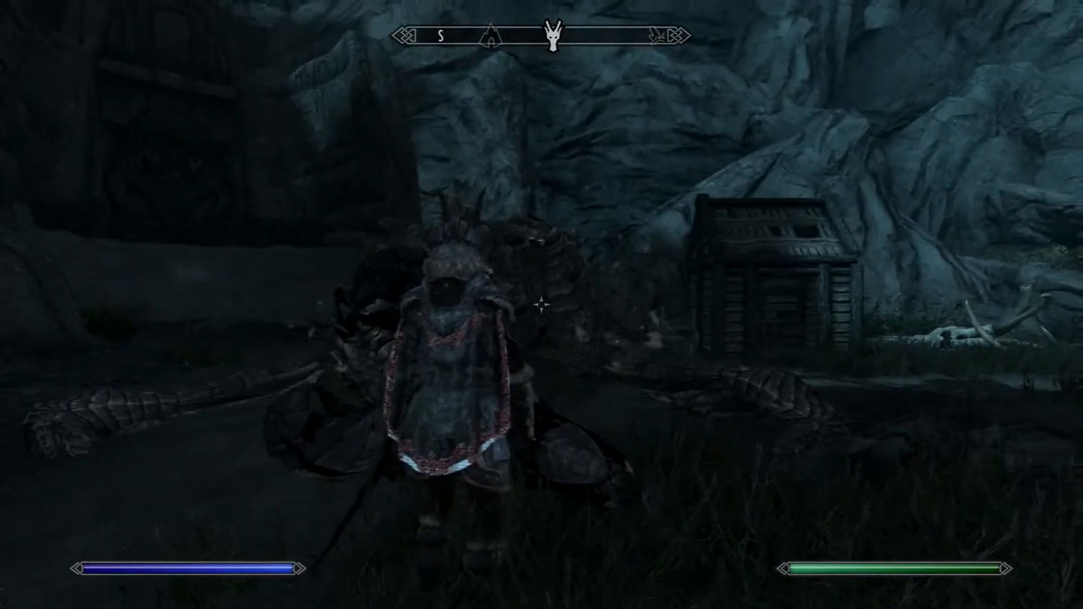
mouse_move(542, 305)
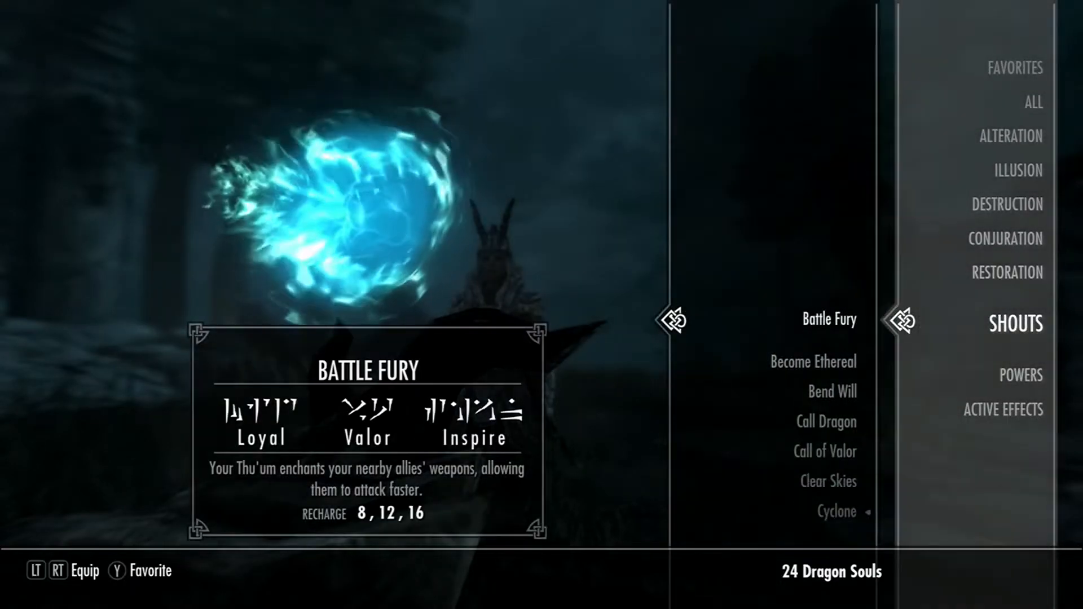
Scroll the magic menu from Shouts through Conjuration to reach Command Daedra
scroll("down", 3)
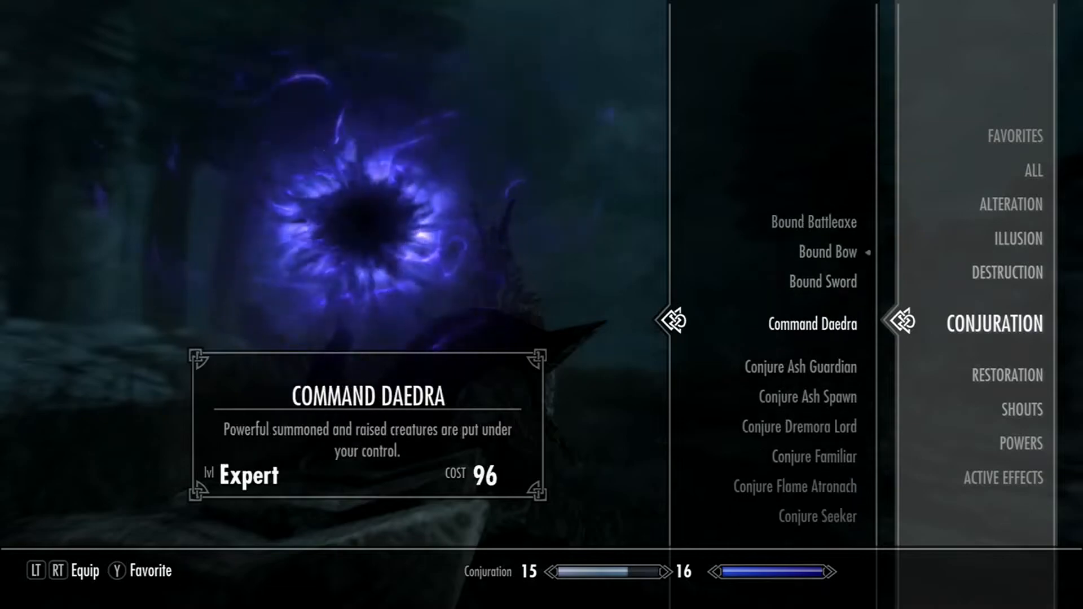
scroll("down", 3)
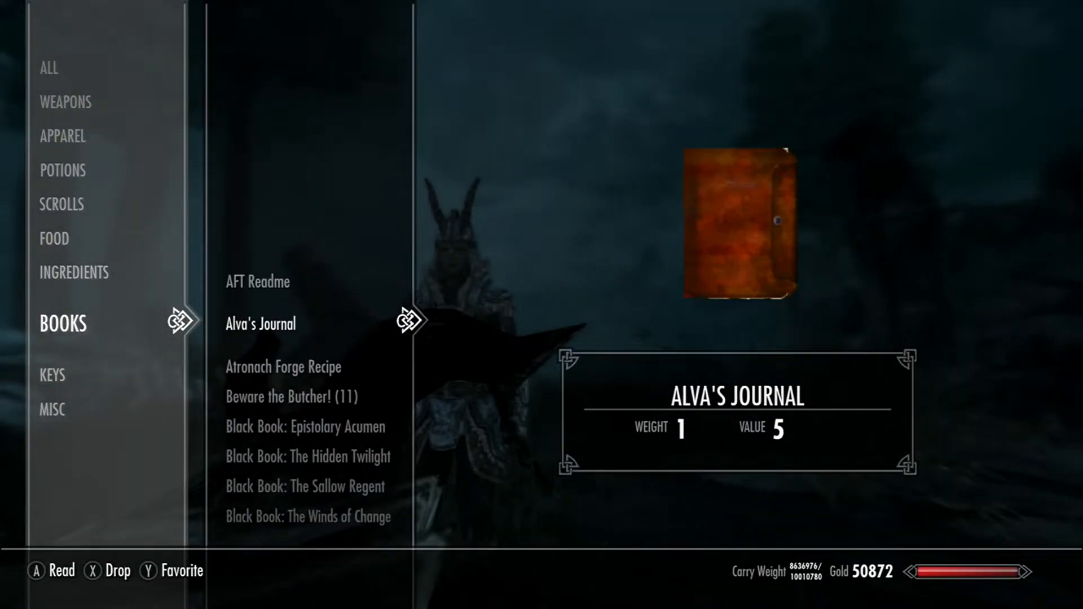
Scroll the inventory's Books list down to Elder Scroll (Blood)
scroll("down", 3)
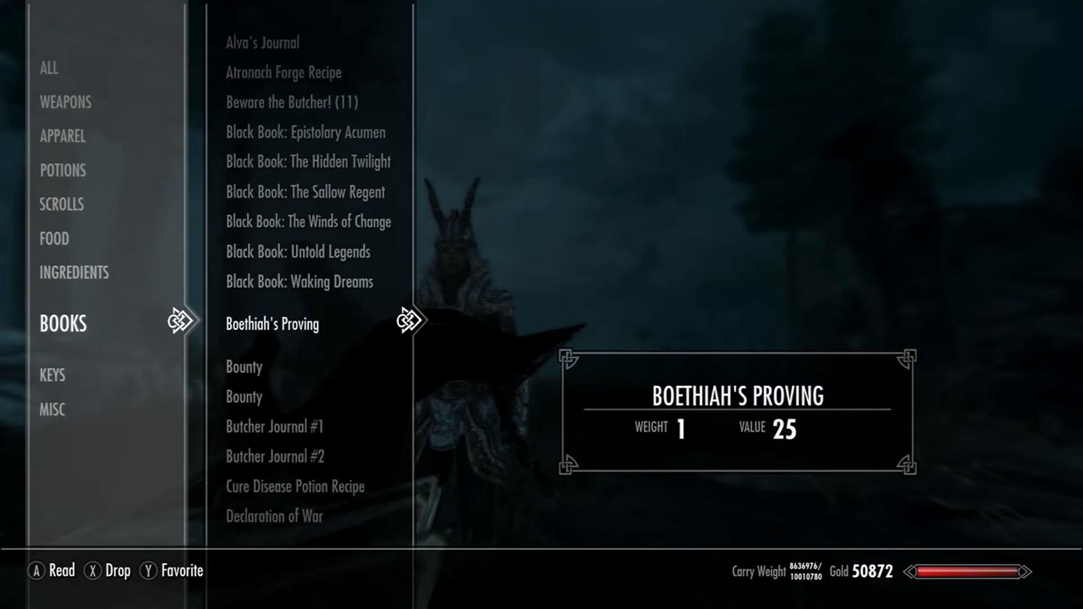
scroll("down", 3)
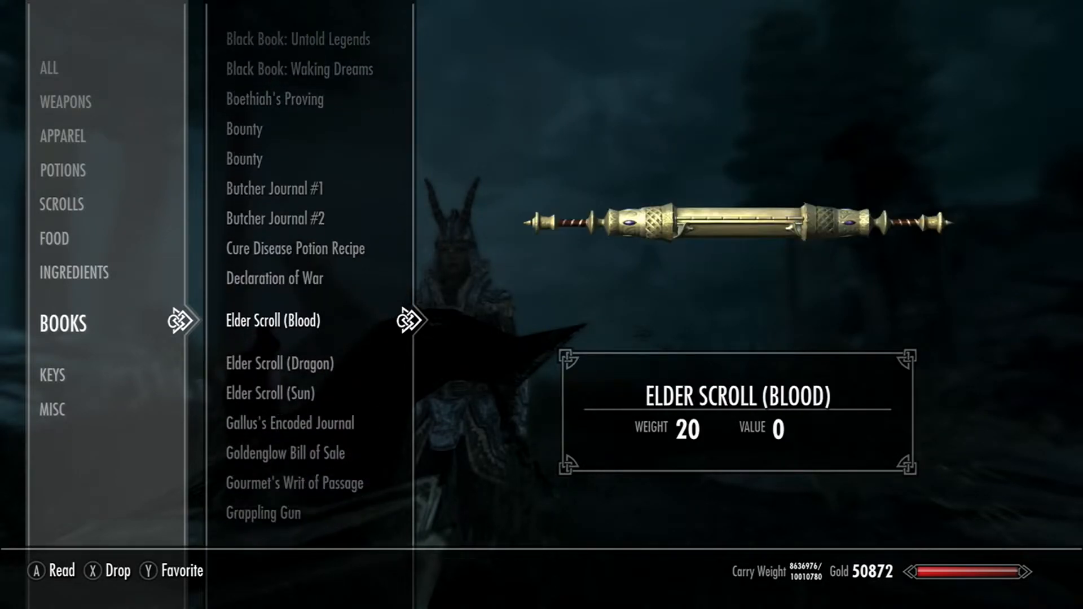
scroll("down", 3)
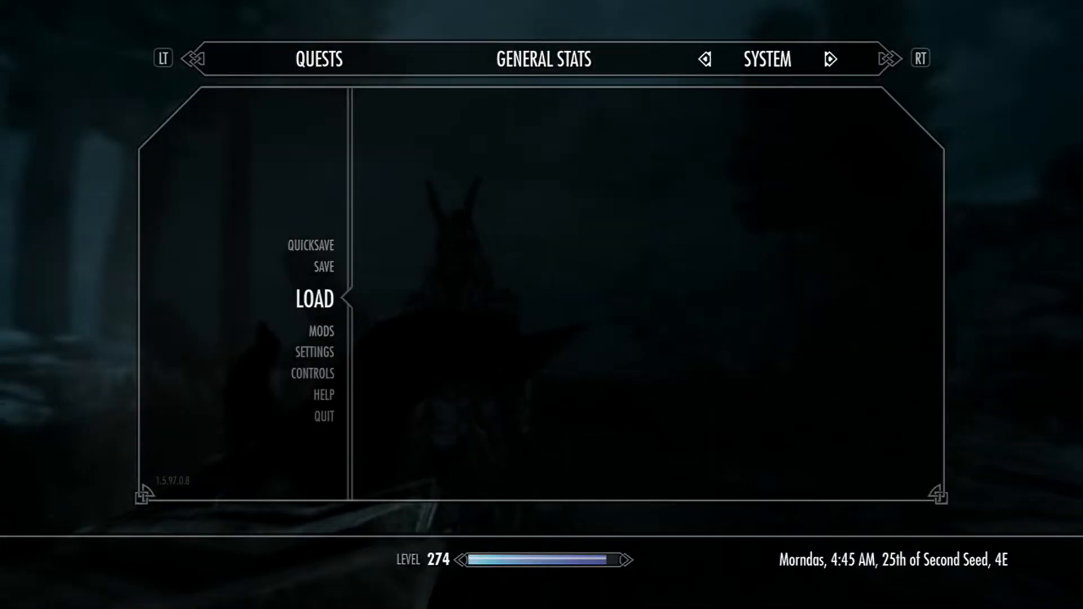
Load the most recent save for the level 274 character, confirming Yes
left_click(313, 298)
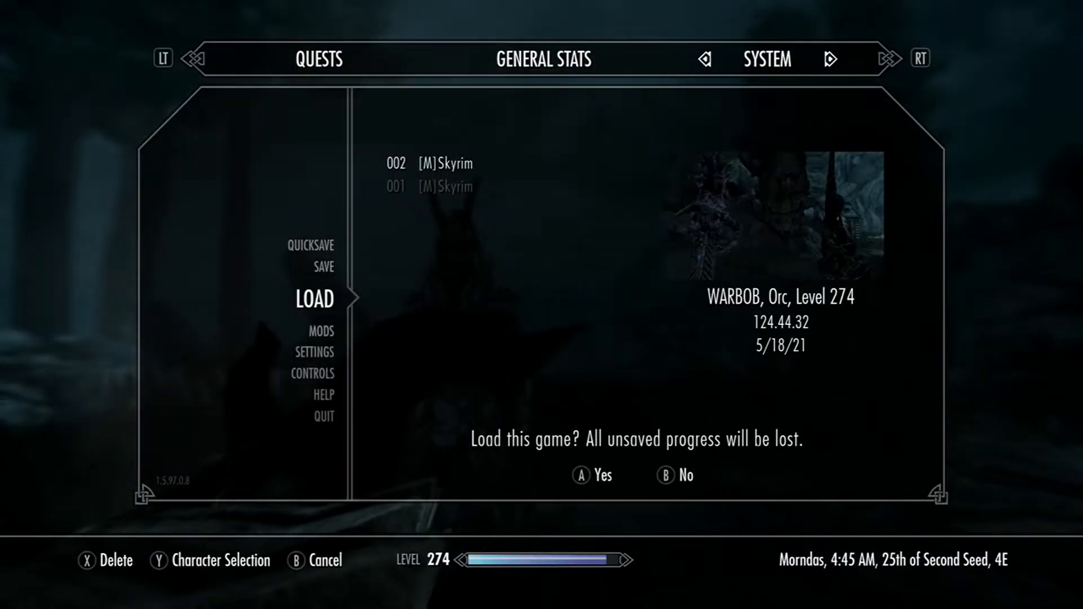
left_click(583, 475)
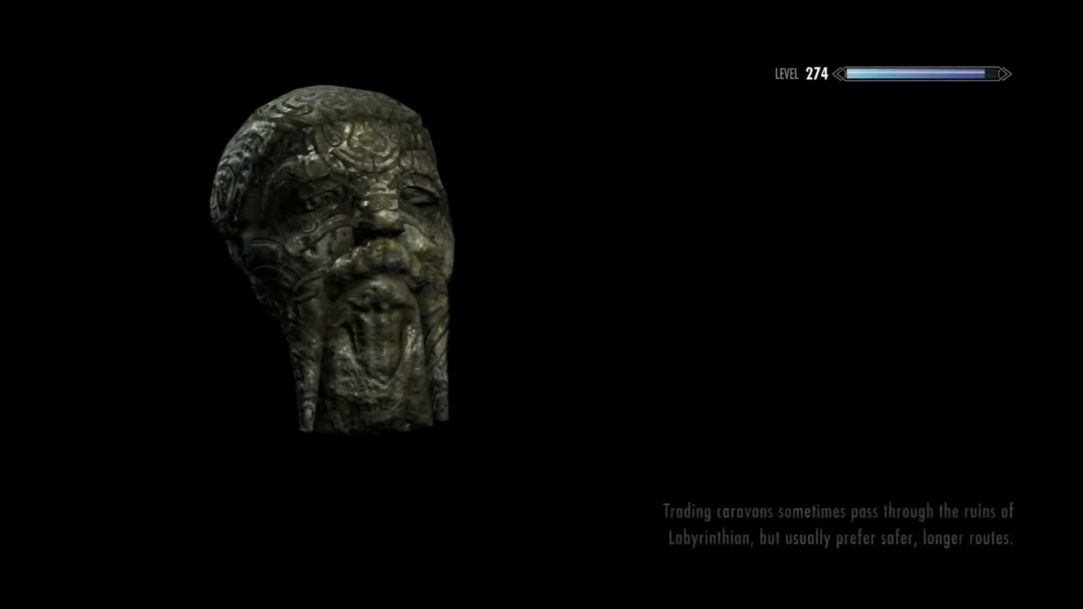